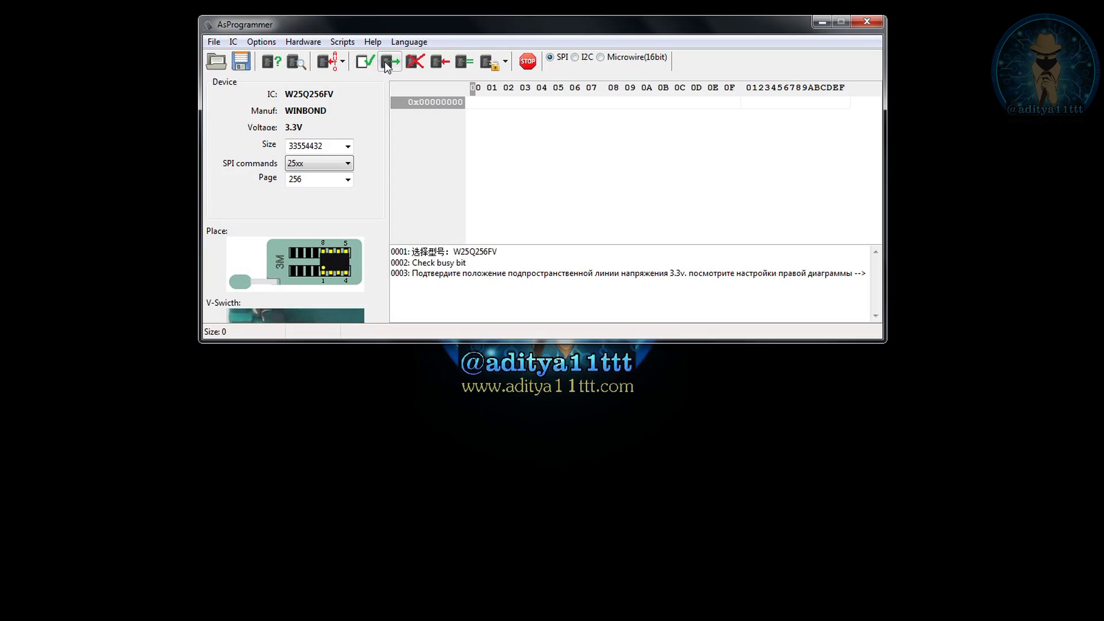
{"action": "mouse_move", "coordinate": [364, 62]}
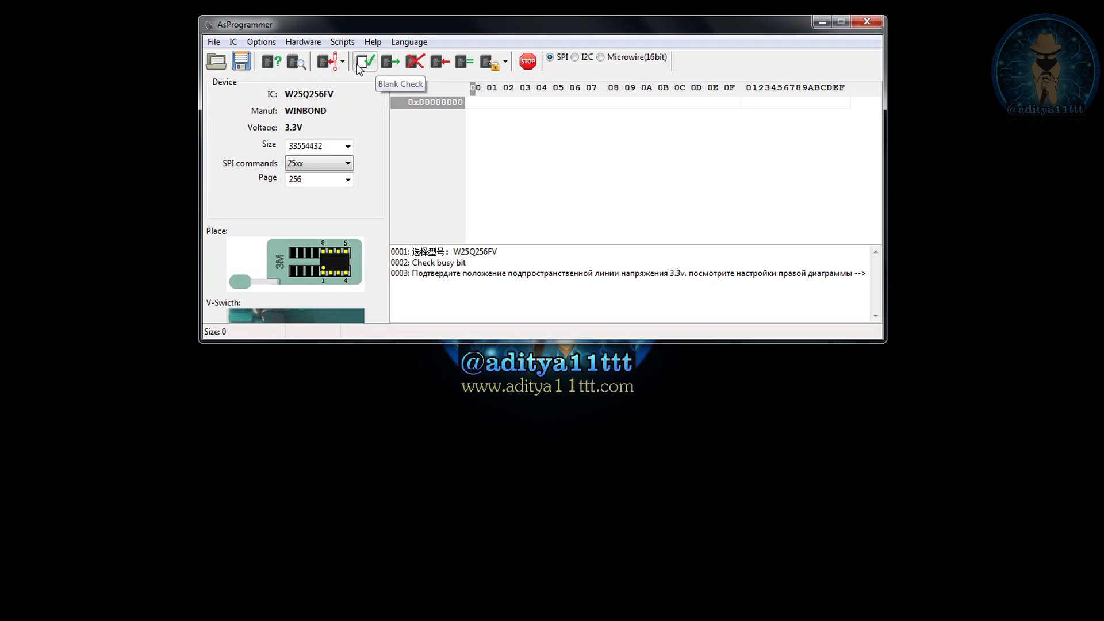
{"action": "mouse_move", "coordinate": [270, 61]}
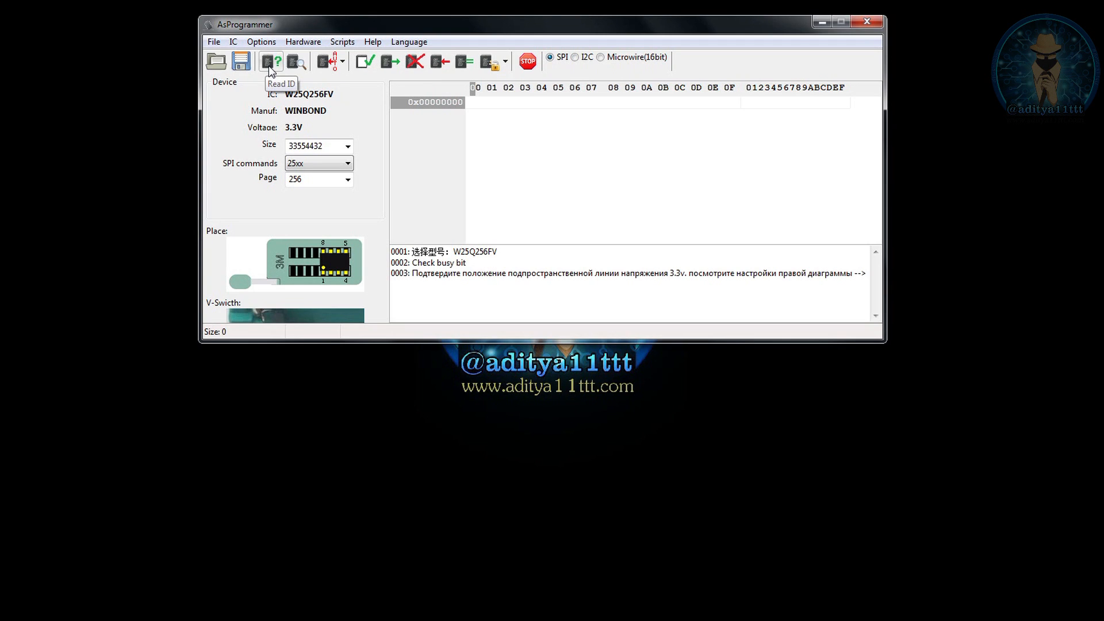
Read the connected chip's ID to confirm it matches the Winbond W25Q256FV
{"action": "left_click", "coordinate": [273, 60]}
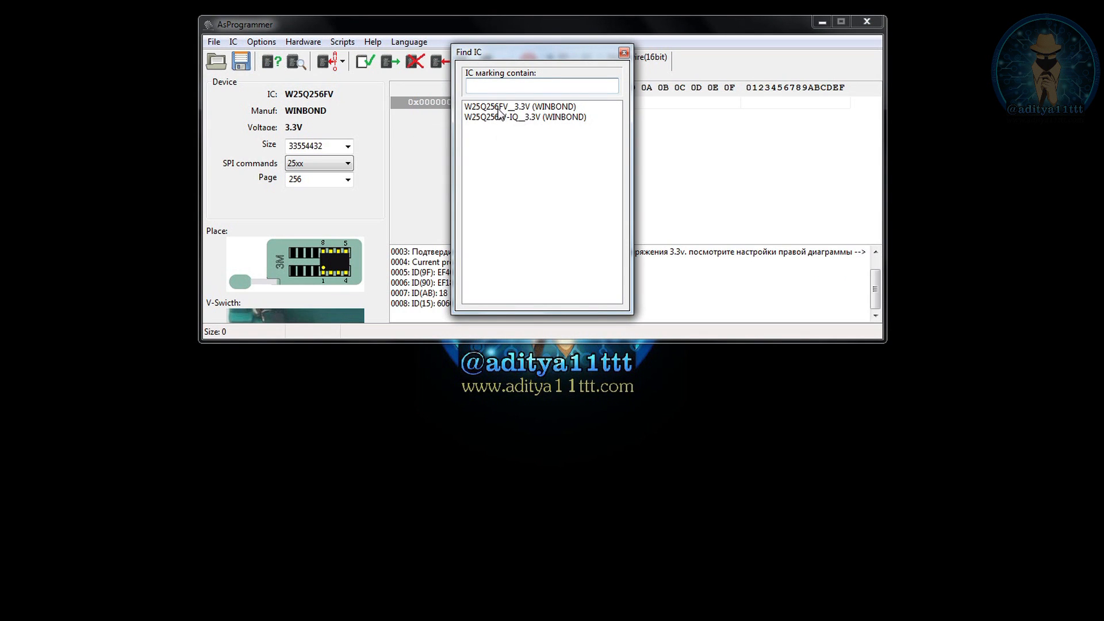
{"action": "mouse_move", "coordinate": [505, 114]}
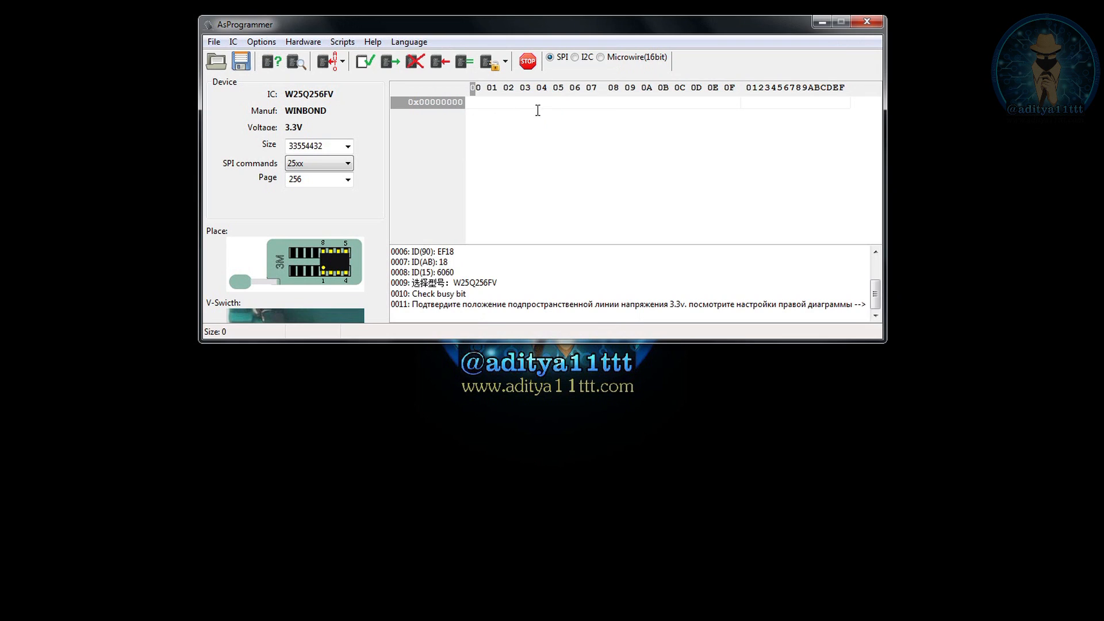
{"action": "mouse_move", "coordinate": [391, 60]}
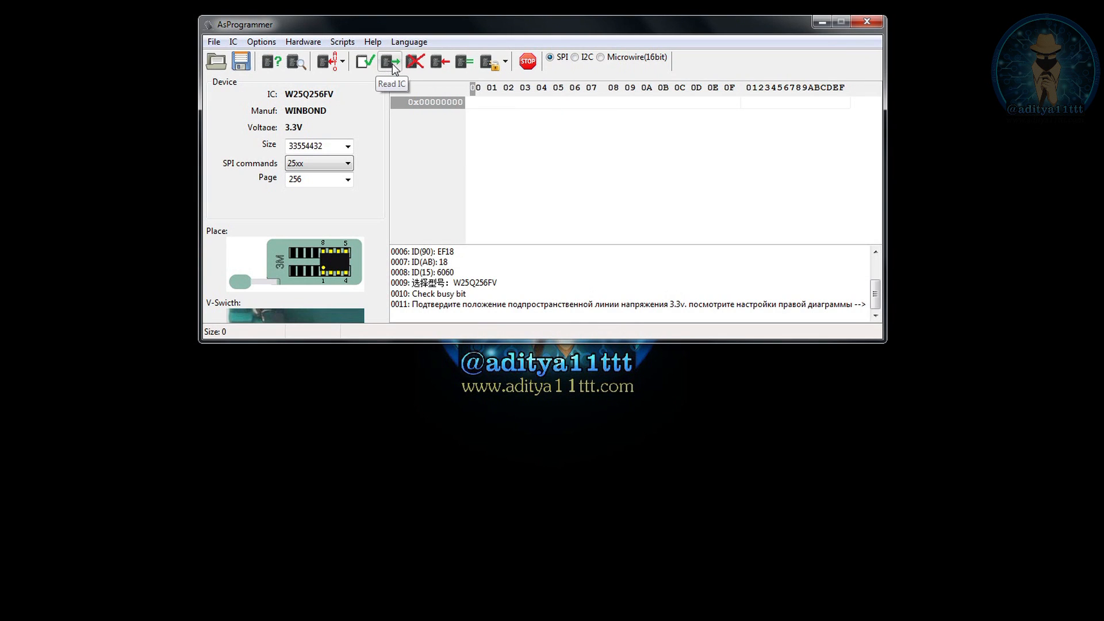
{"action": "mouse_move", "coordinate": [450, 202]}
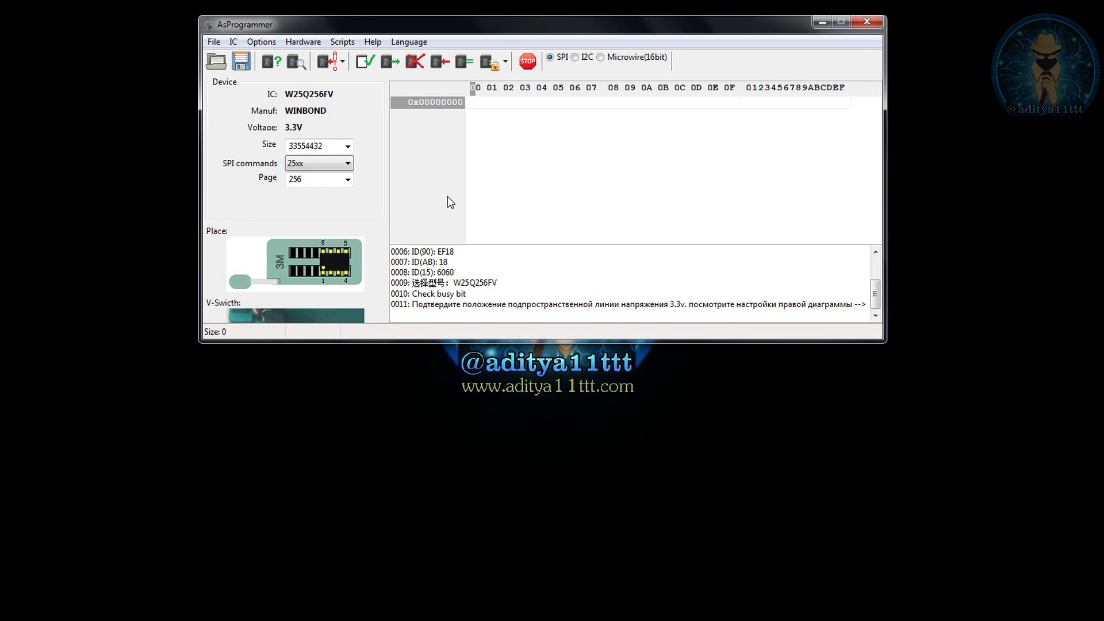
{"action": "mouse_move", "coordinate": [258, 81]}
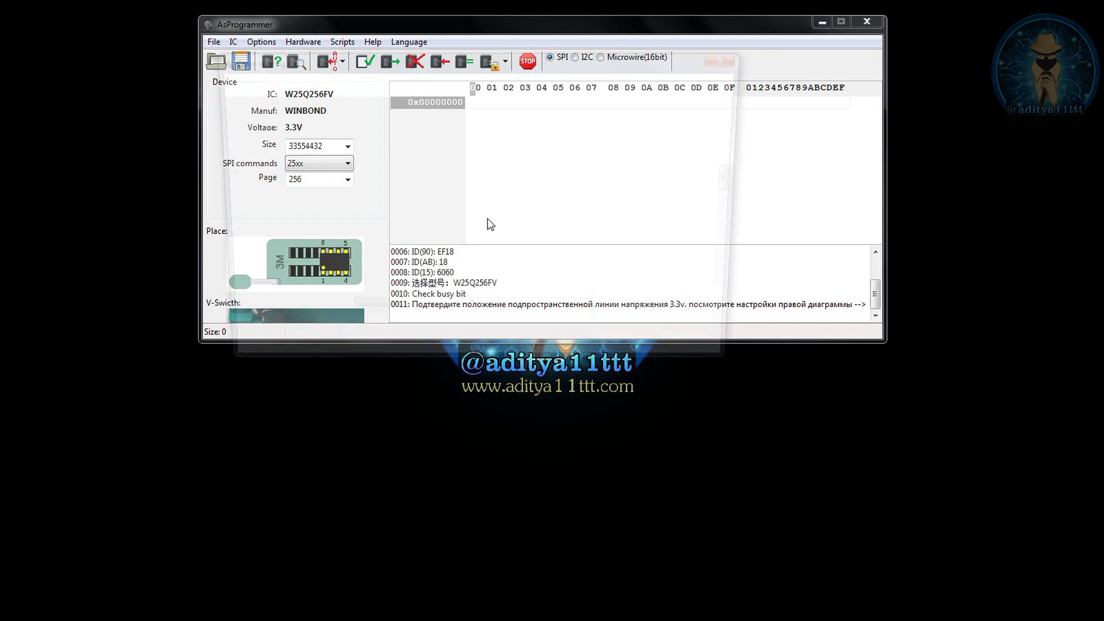
Load the 32,768 KB meclean_LA-H182P.bin from the Telegram Desktop folder
{"action": "left_click", "coordinate": [215, 62]}
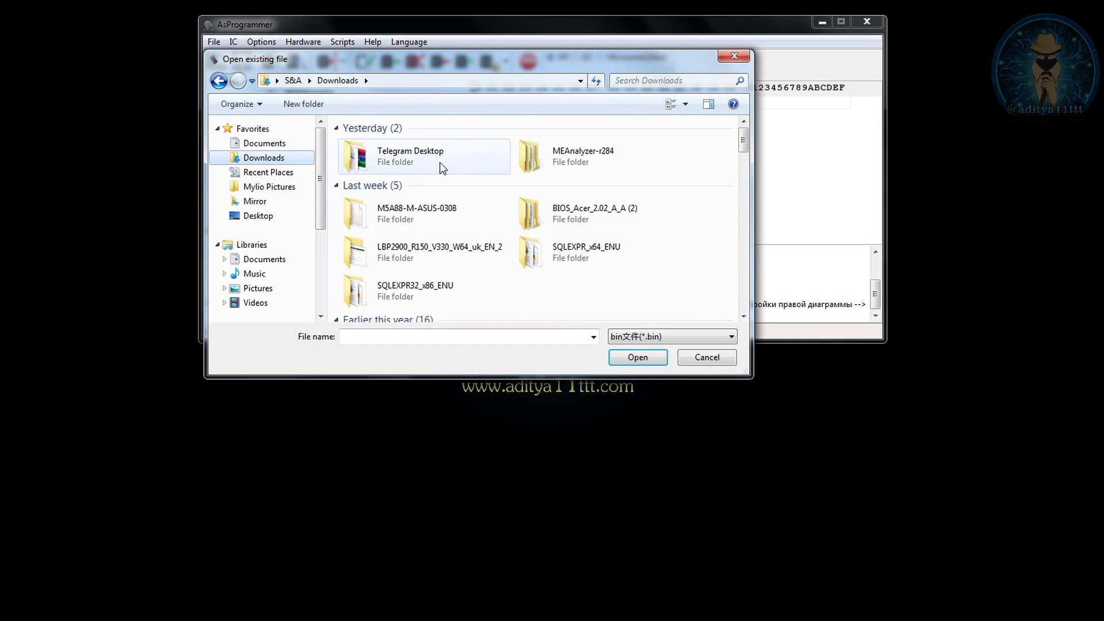
{"action": "double_click", "coordinate": [410, 156]}
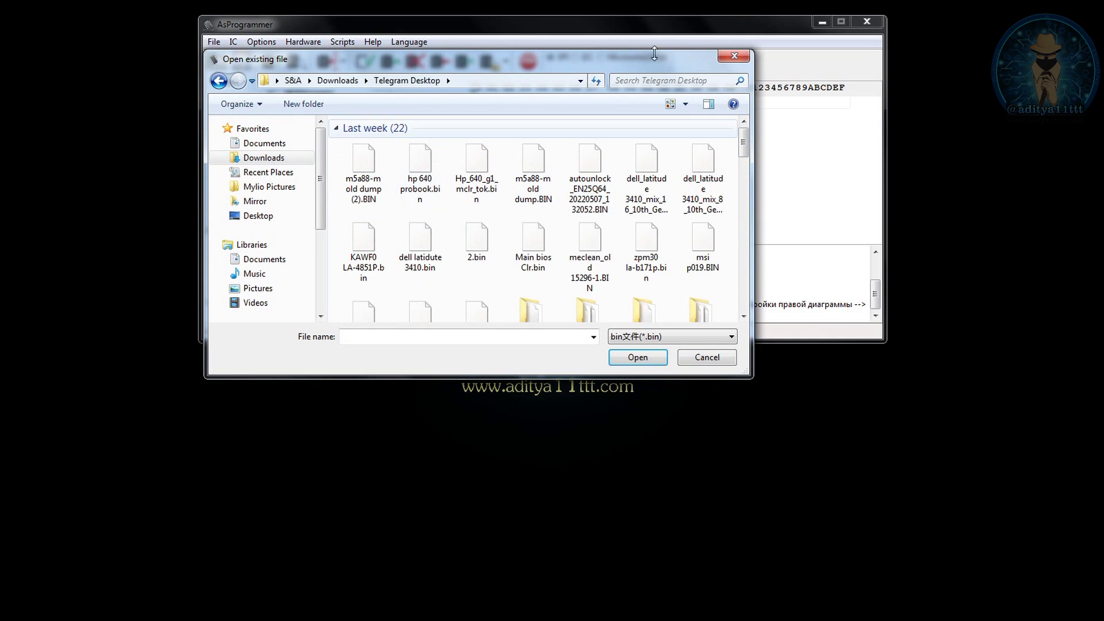
{"action": "left_click", "coordinate": [678, 104]}
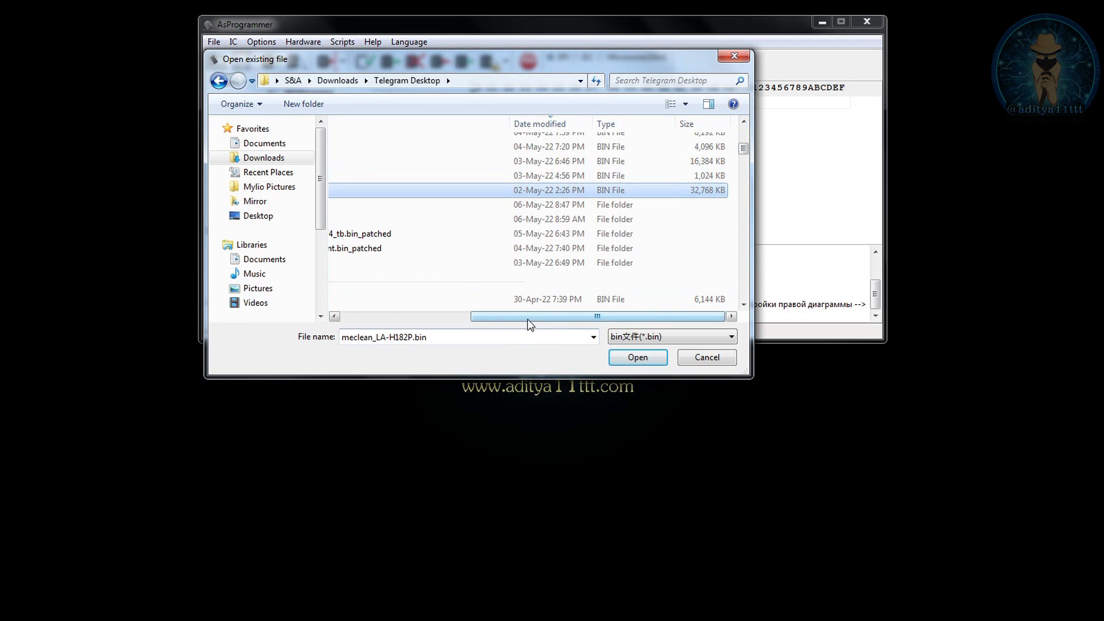
{"action": "left_click", "coordinate": [636, 357]}
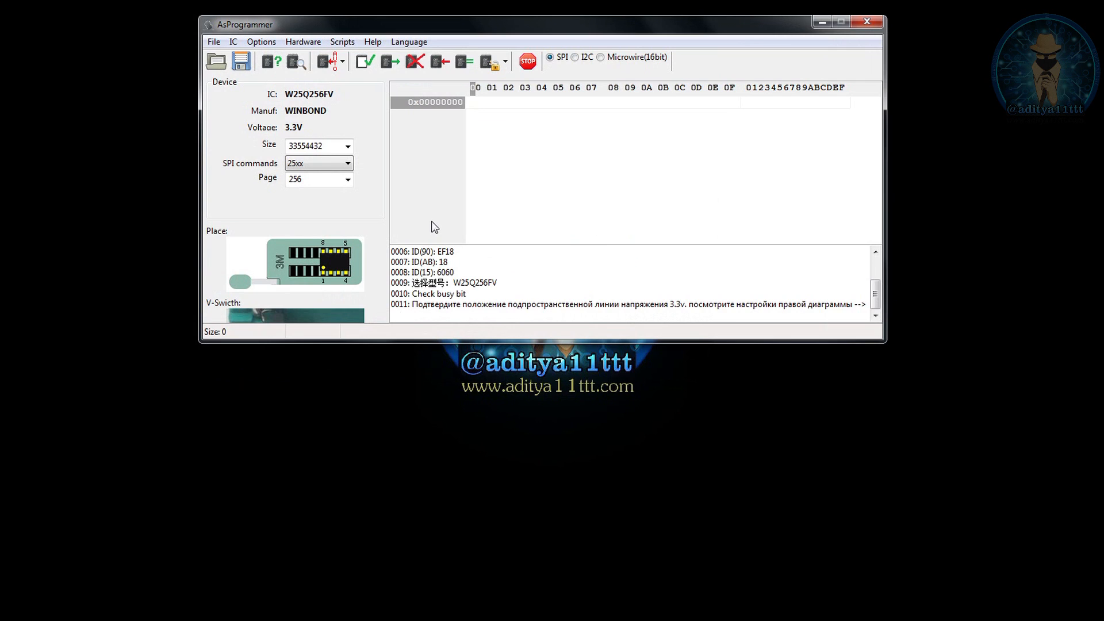
Bring up the meclean_LA-H182P.bin hex contents, 33554432 bytes, ready for writing
{"action": "left_click", "coordinate": [439, 61]}
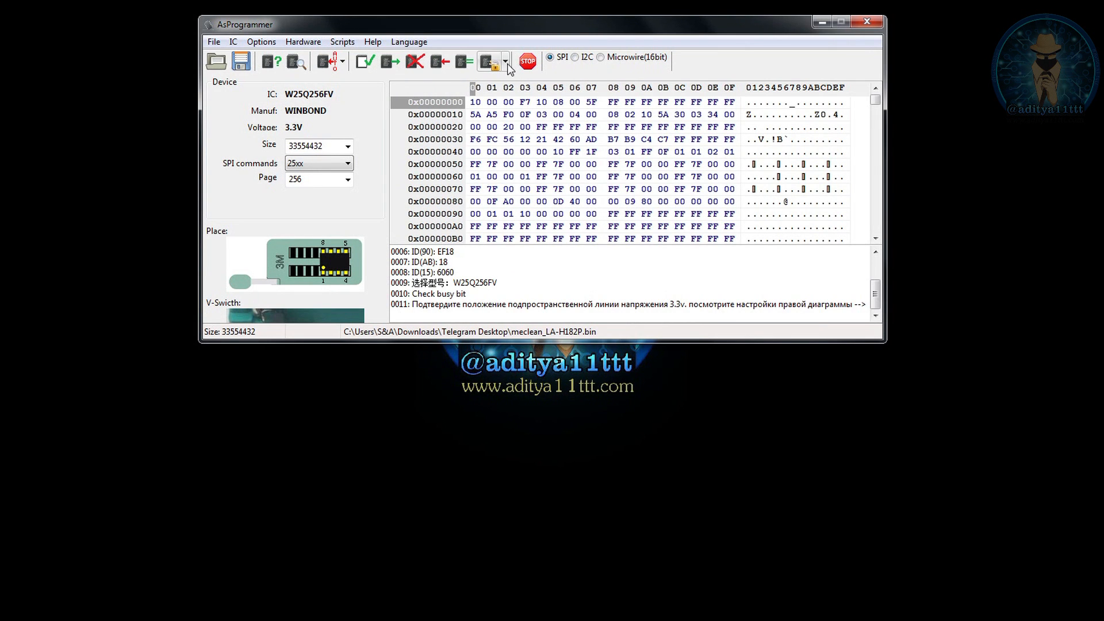
{"action": "left_click", "coordinate": [505, 60]}
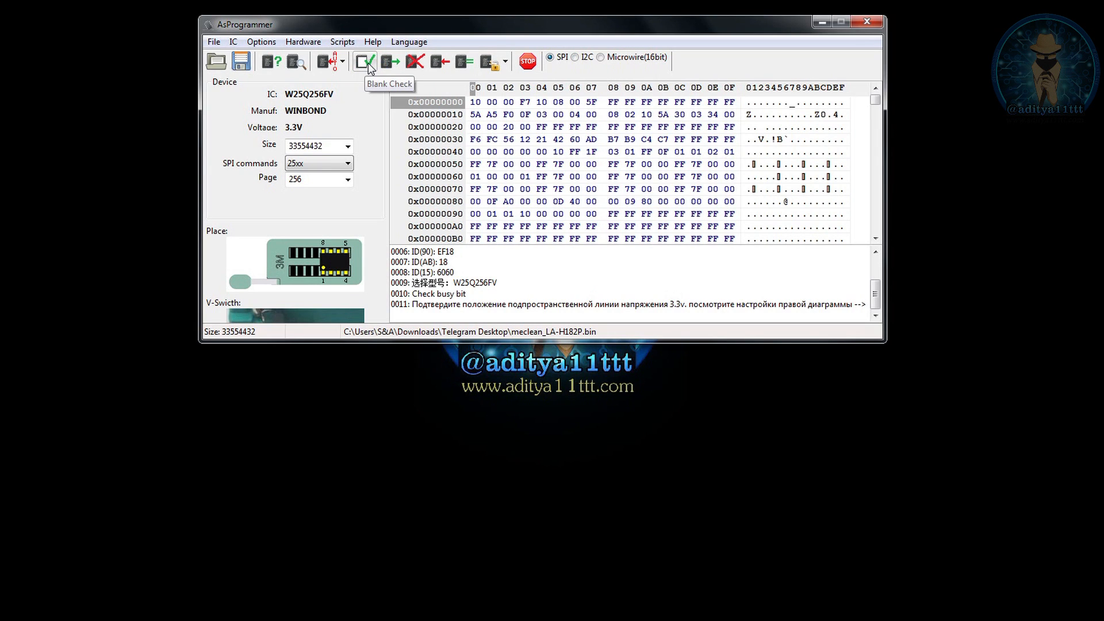
{"action": "mouse_move", "coordinate": [416, 62]}
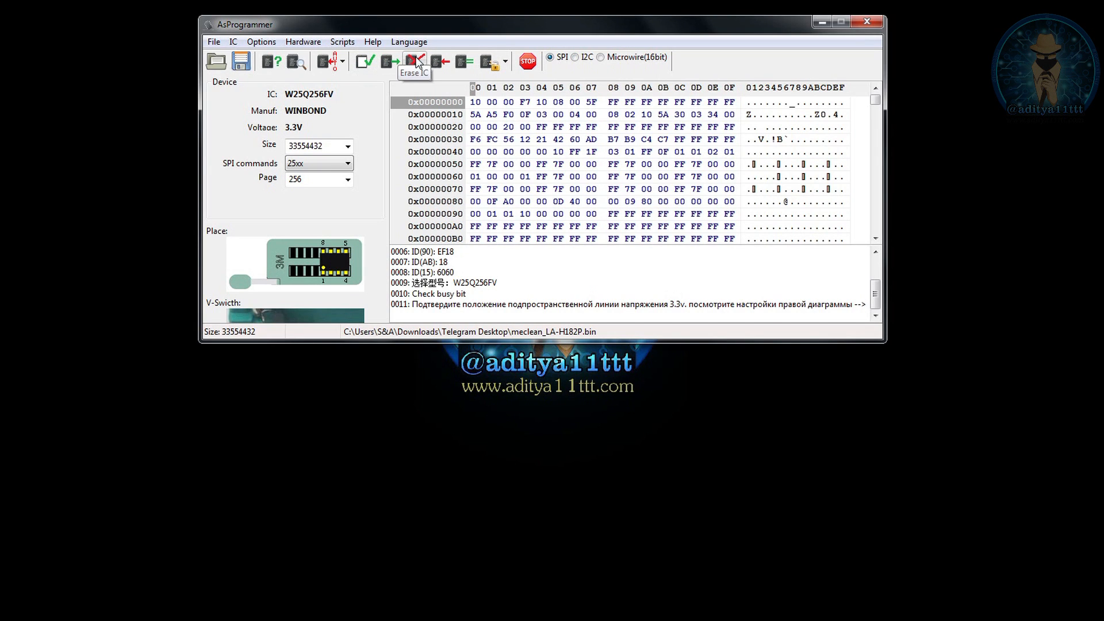
{"action": "mouse_move", "coordinate": [438, 68]}
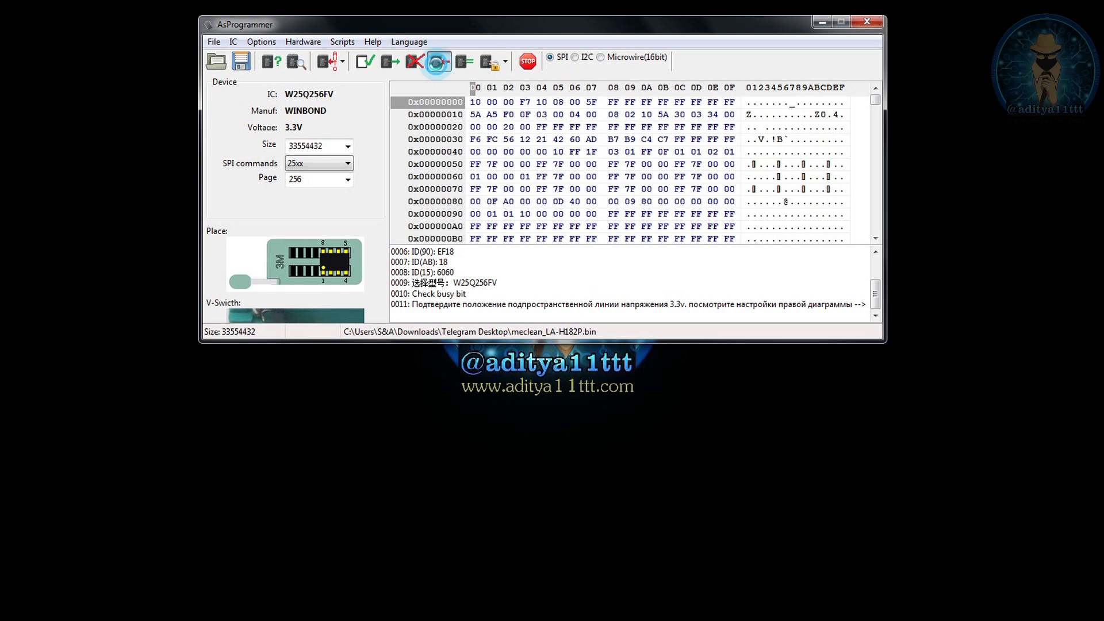
Program the W25Q256FV with the loaded firmware, confirming 'Begin programming?'
{"action": "left_click", "coordinate": [436, 61]}
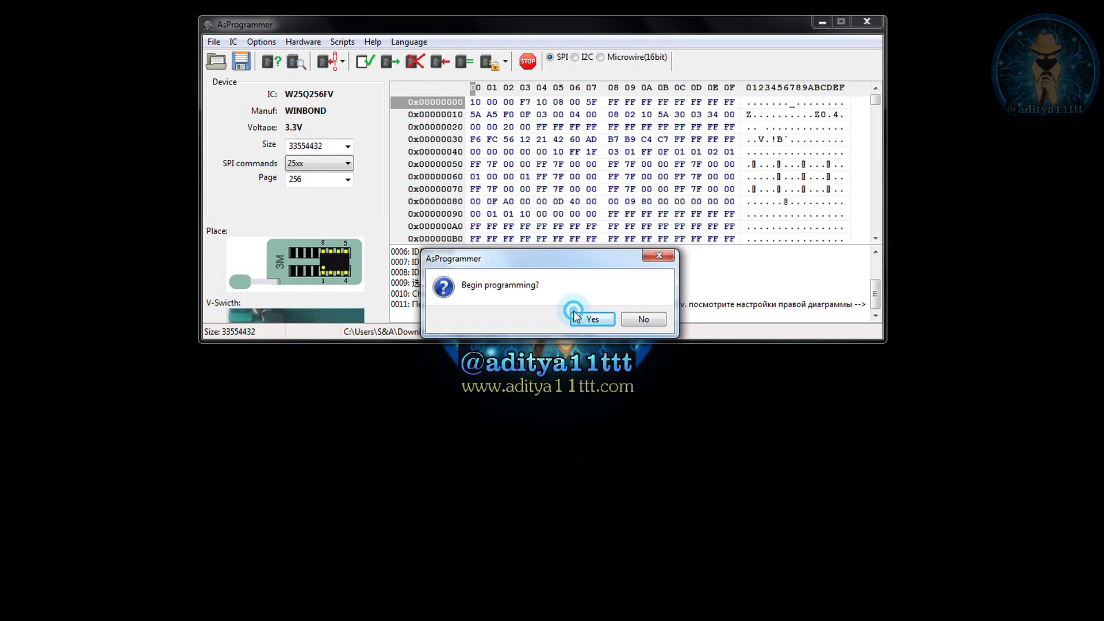
{"action": "left_click", "coordinate": [591, 319]}
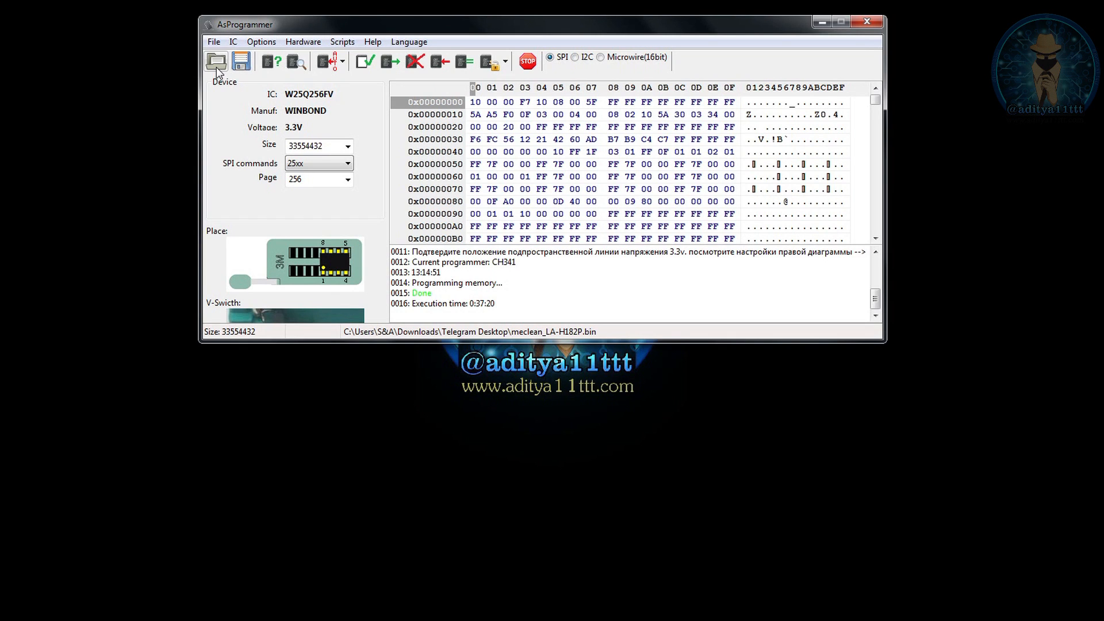
Reopen meclean_LA-H182P.bin, then load m5a88-m old dump (2).BIN (2,097,152 bytes)
{"action": "left_click", "coordinate": [216, 62]}
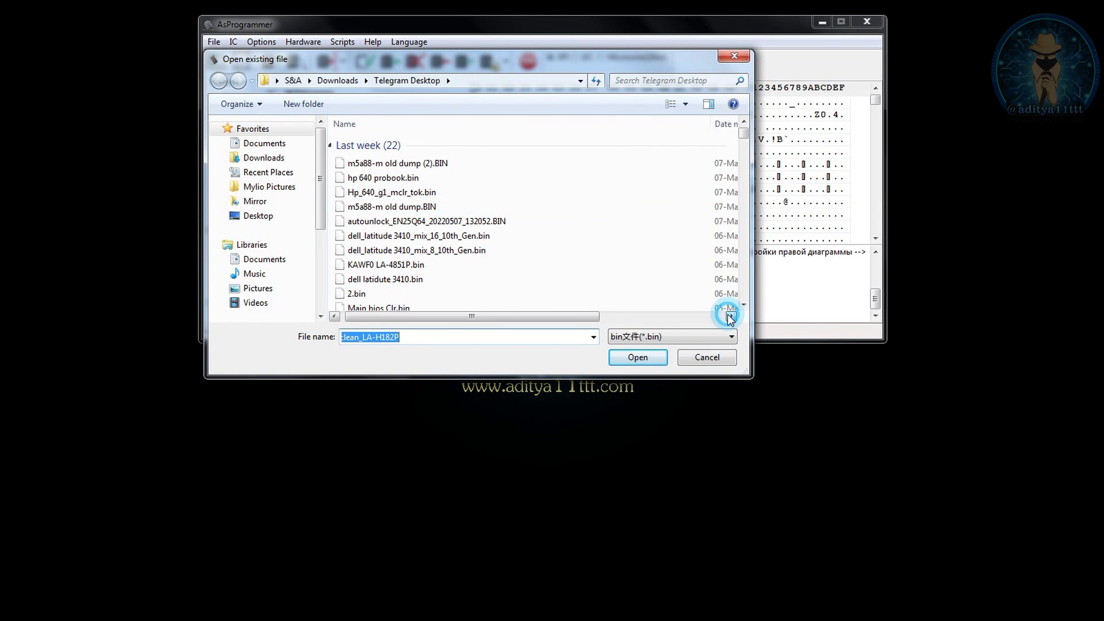
{"action": "left_click", "coordinate": [730, 316]}
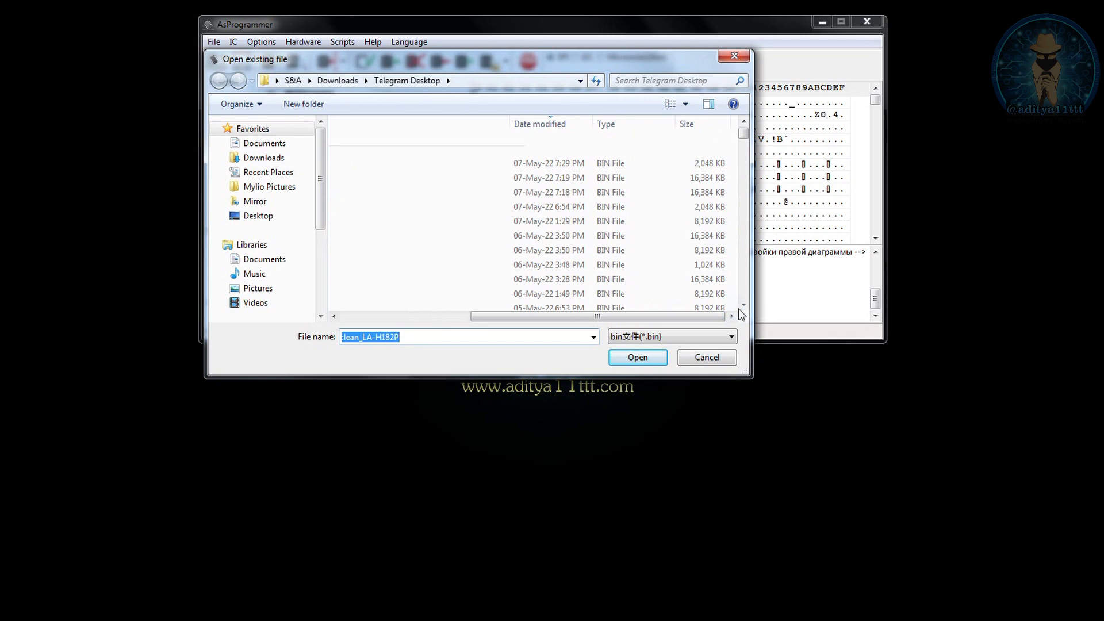
{"action": "left_click", "coordinate": [493, 273]}
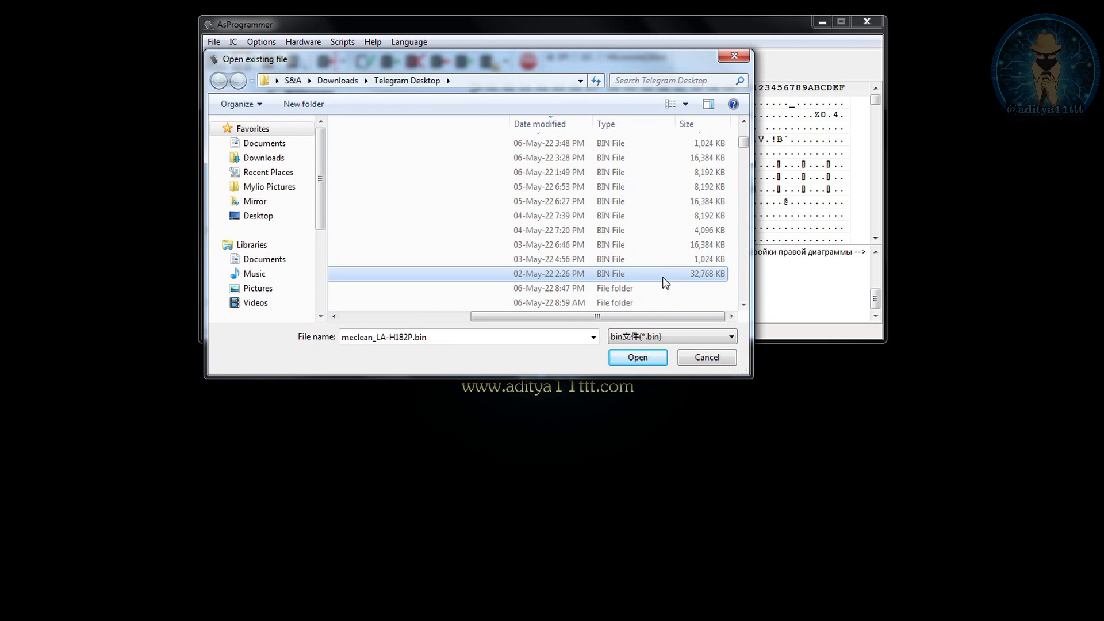
{"action": "mouse_move", "coordinate": [521, 443]}
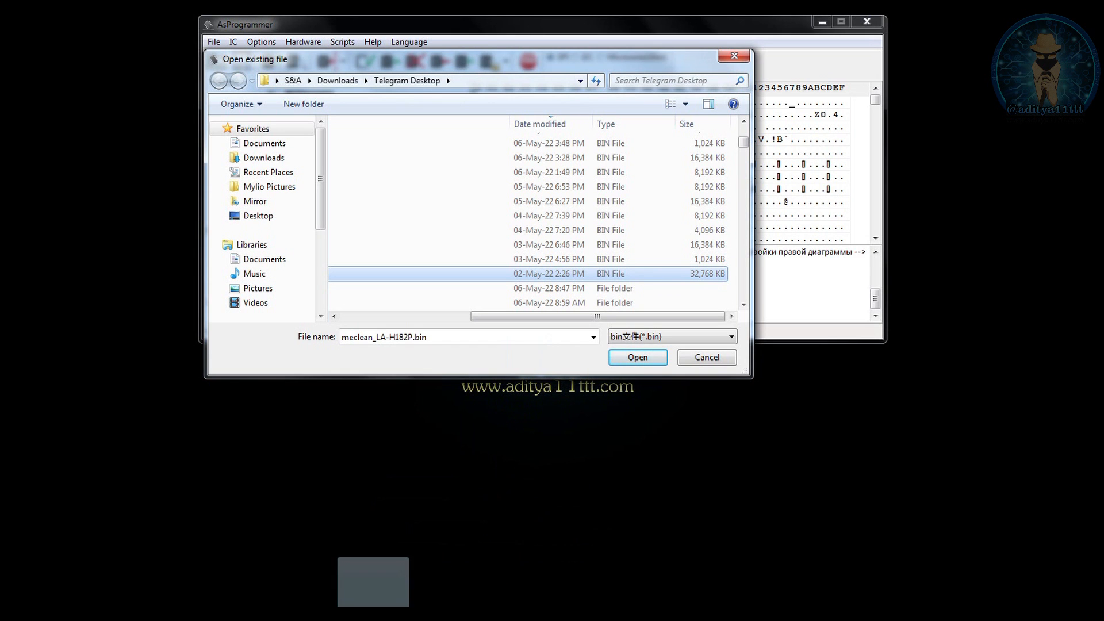
{"action": "left_click", "coordinate": [636, 357]}
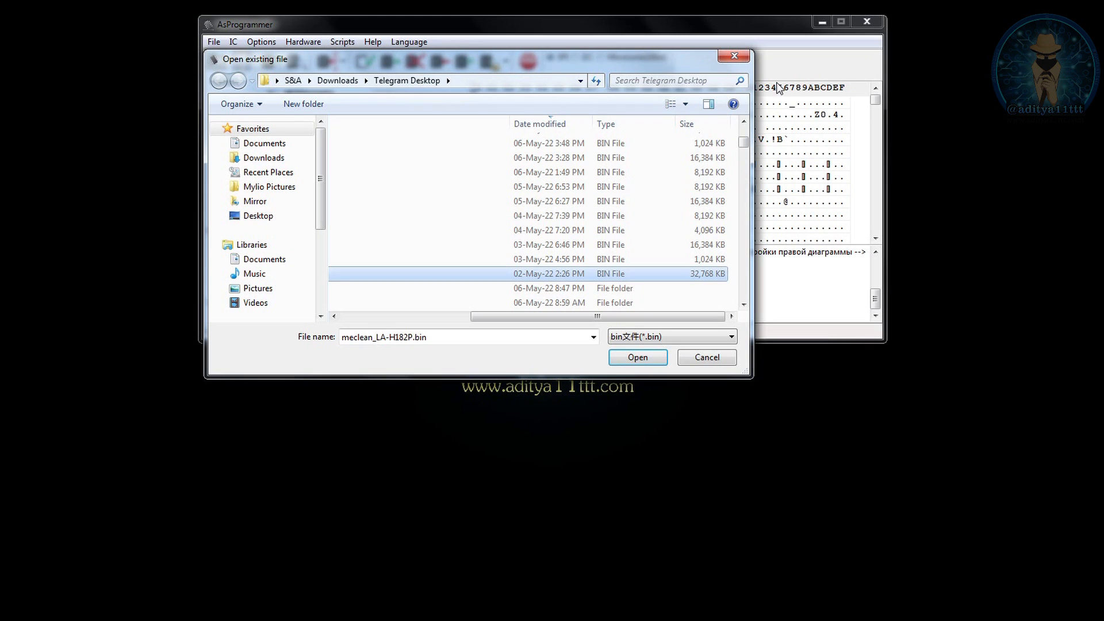
{"action": "left_click", "coordinate": [636, 357]}
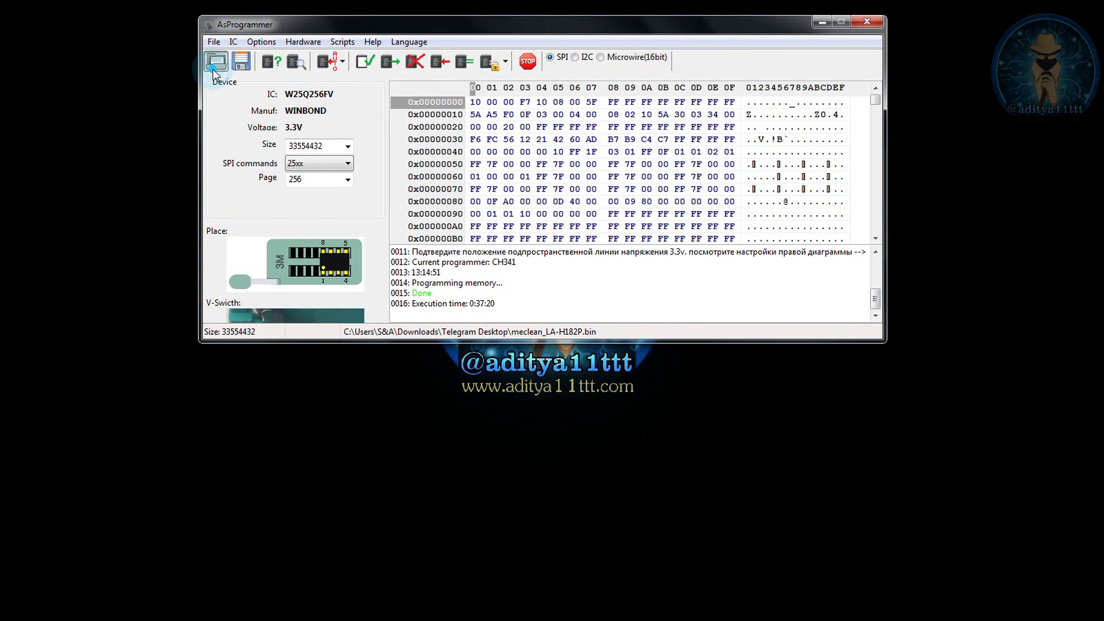
{"action": "left_click", "coordinate": [216, 62]}
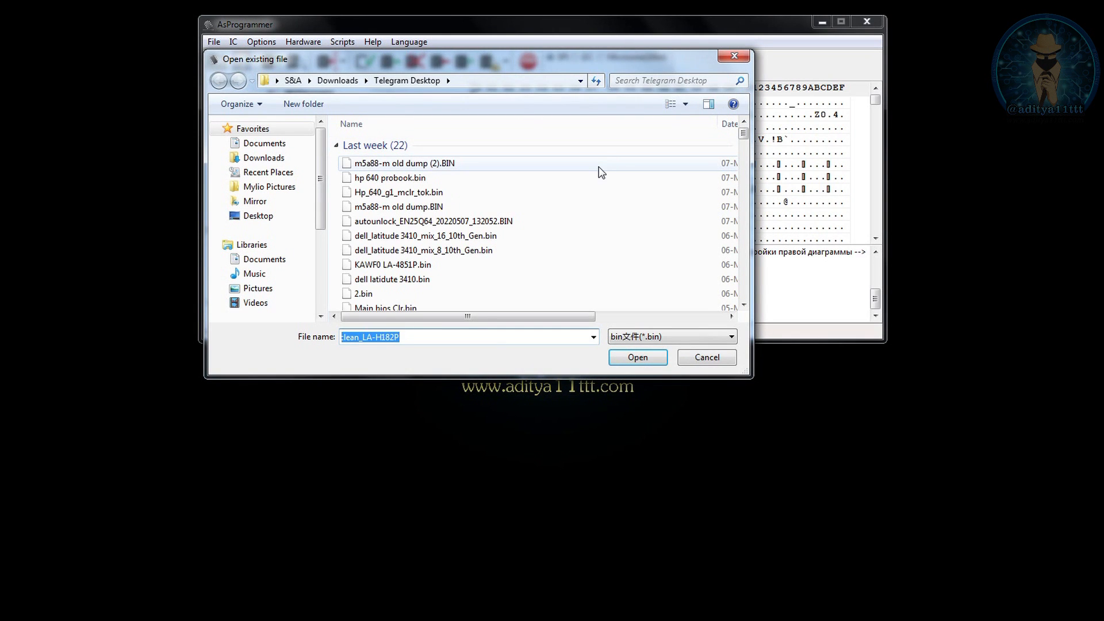
{"action": "left_click", "coordinate": [636, 357]}
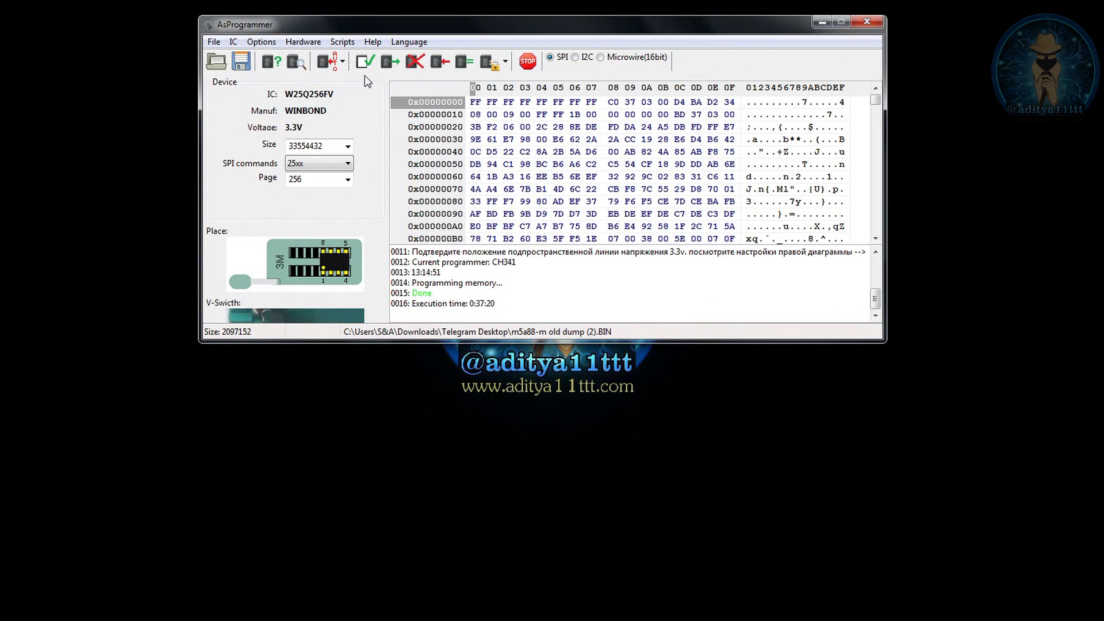
{"action": "mouse_move", "coordinate": [391, 63]}
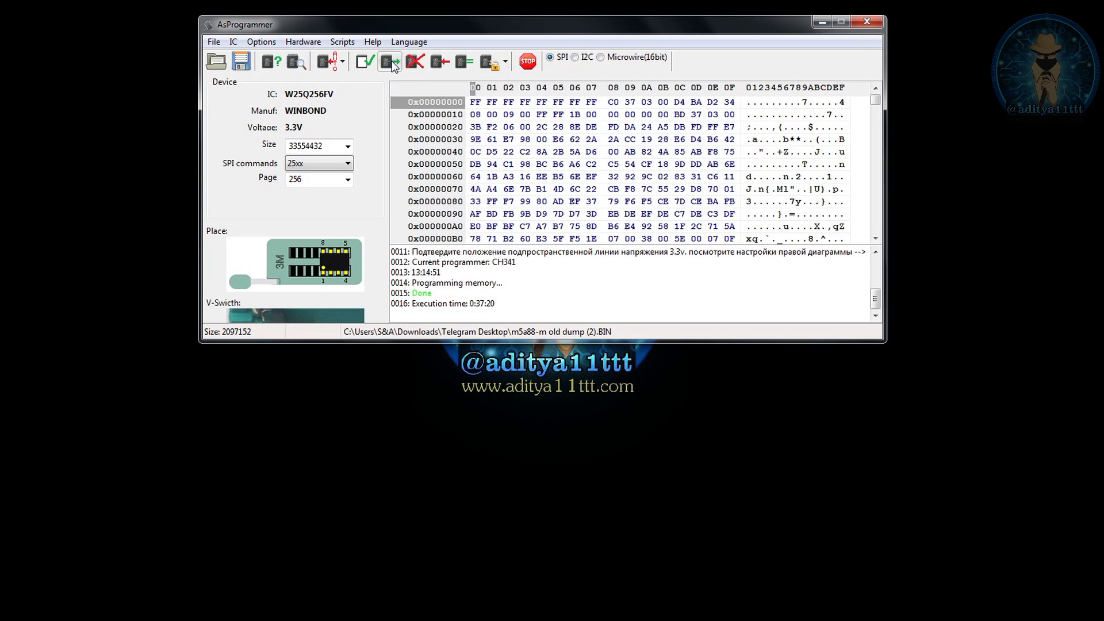
Read the chip's 33,554,432-byte contents back until the log shows Done
{"action": "left_click", "coordinate": [389, 62]}
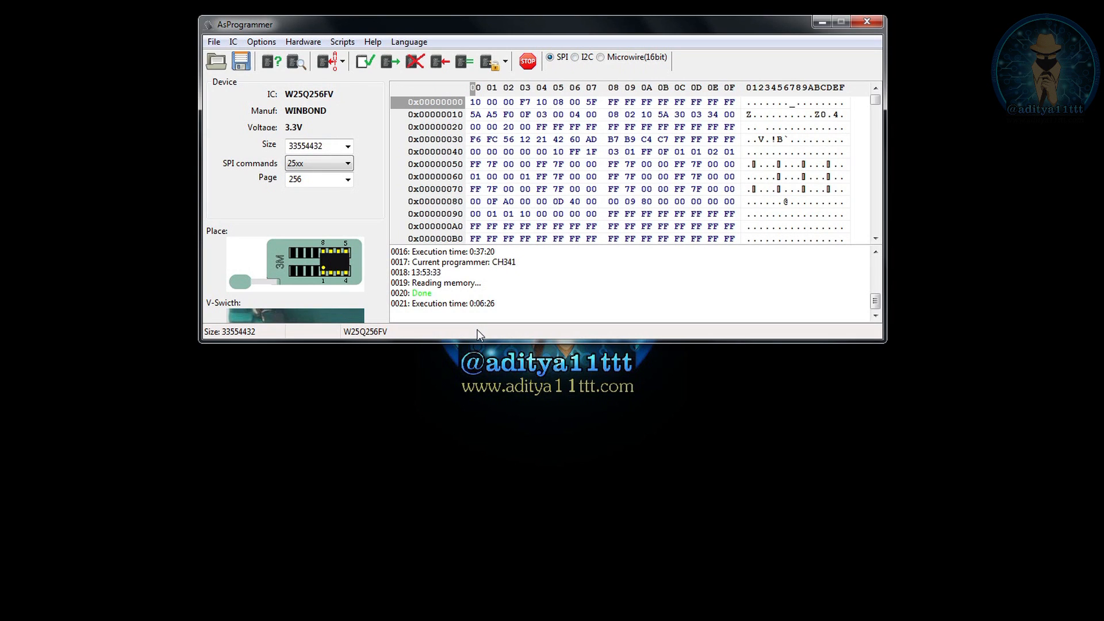
{"action": "mouse_move", "coordinate": [257, 188]}
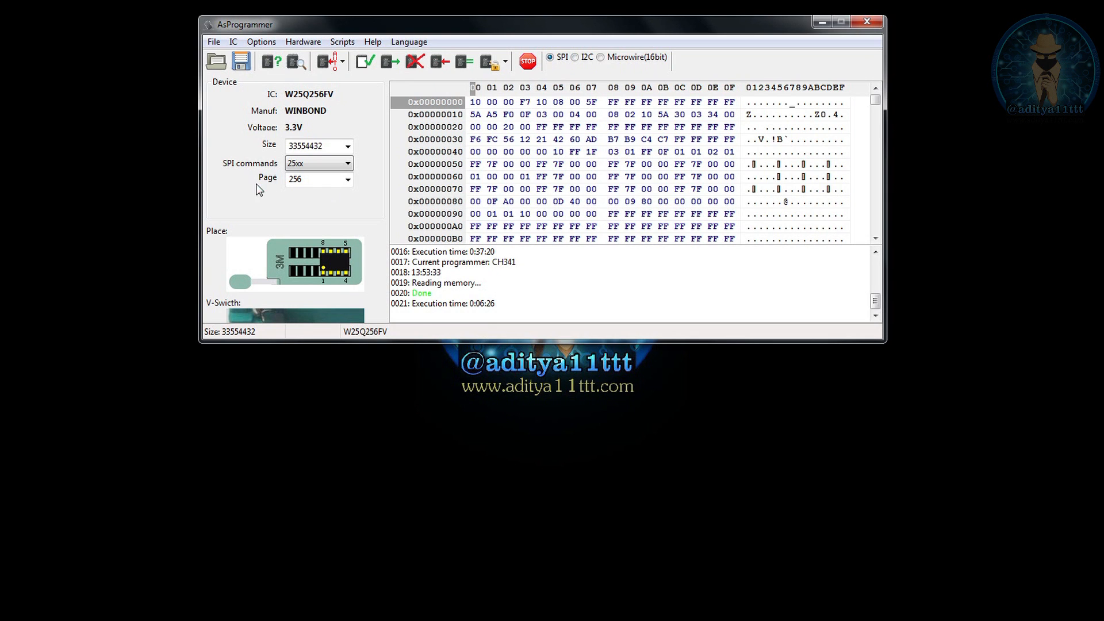
{"action": "mouse_move", "coordinate": [351, 197]}
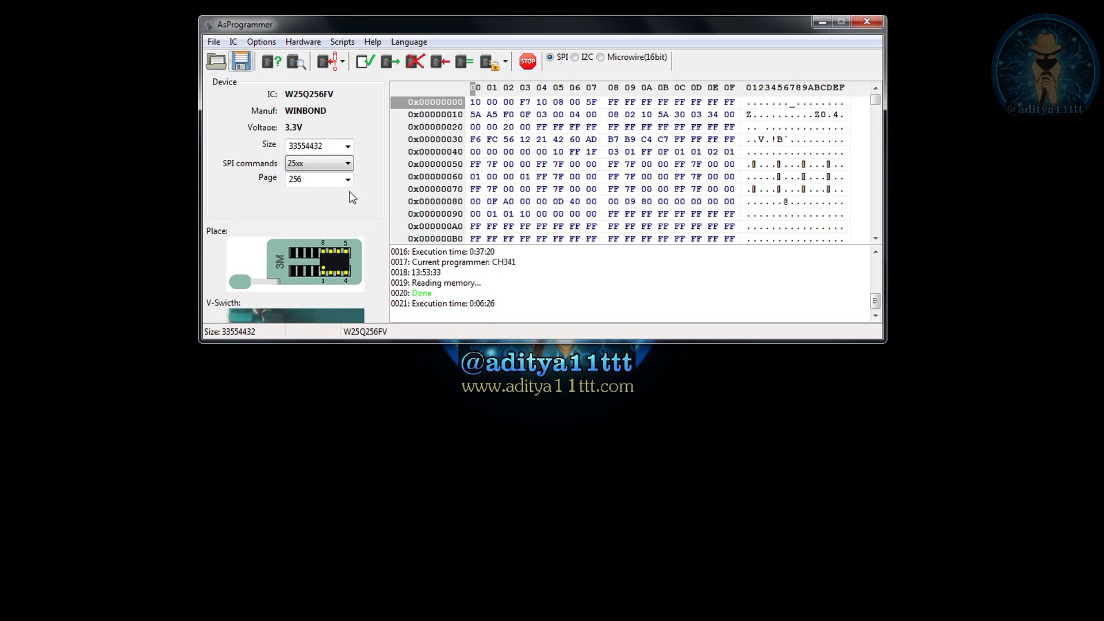
Save the read-back buffer as test_back.bin and confirm it appears in the folder
{"action": "left_click", "coordinate": [241, 60]}
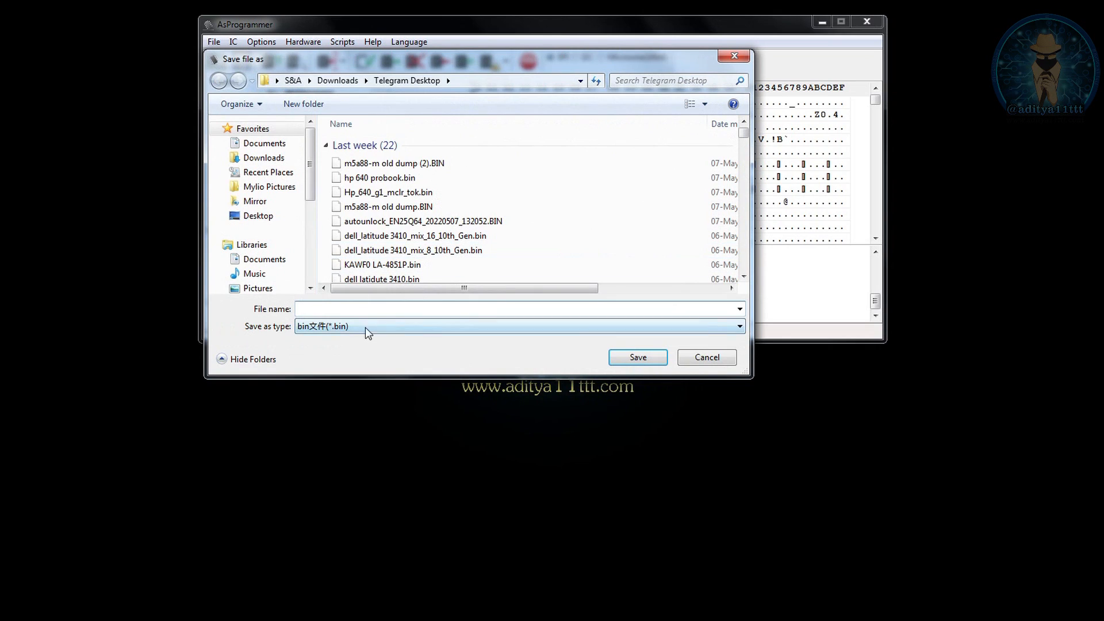
{"action": "type", "text": "tes"}
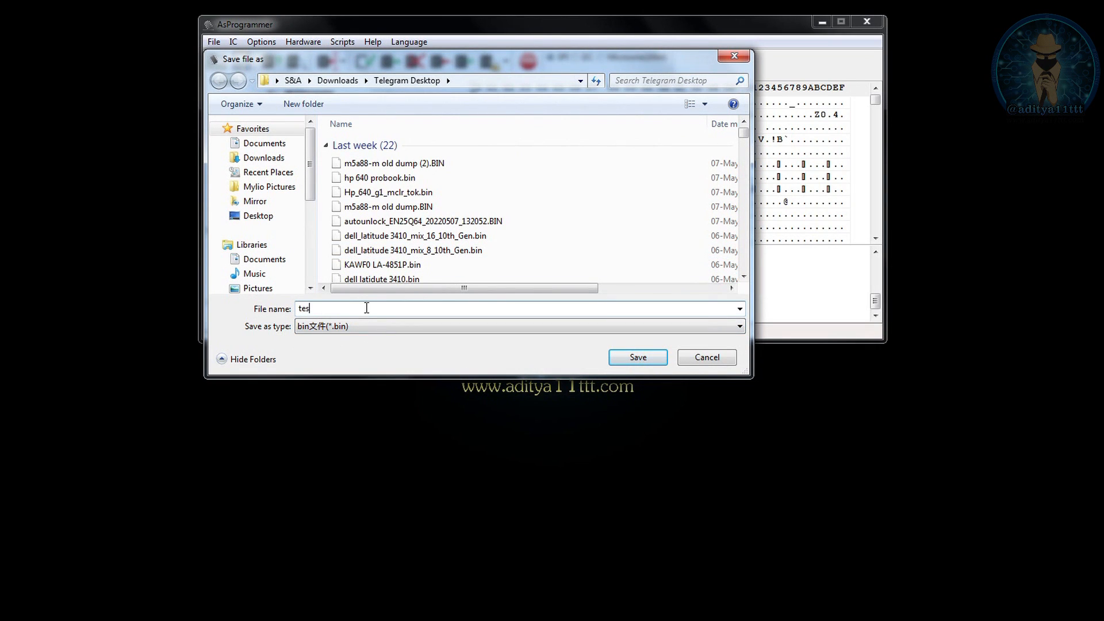
{"action": "type", "text": "t_"}
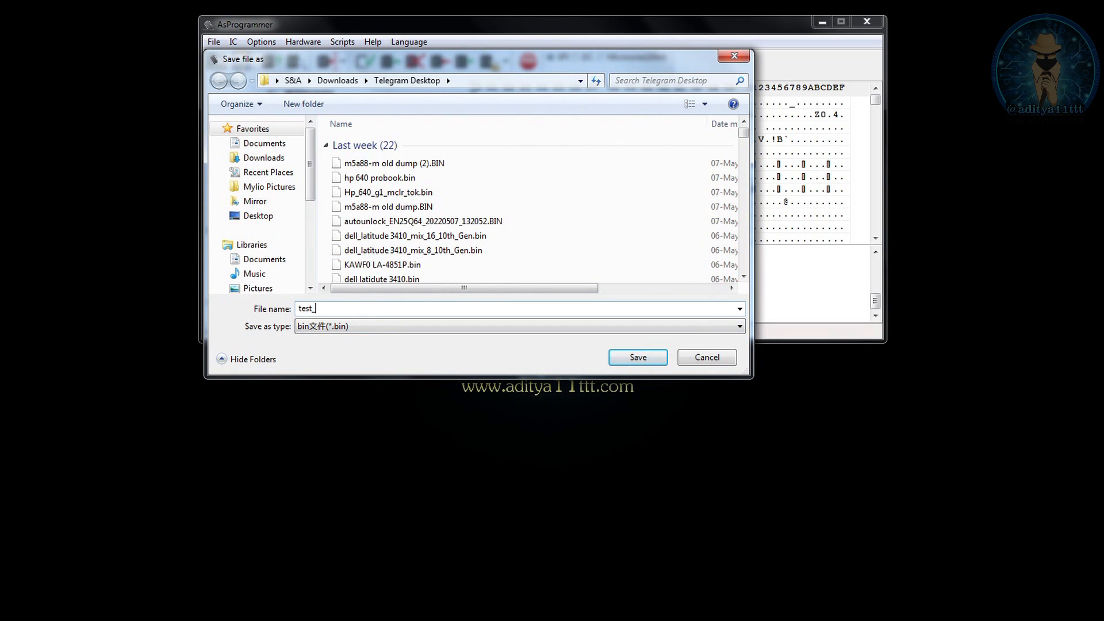
{"action": "type", "text": "back"}
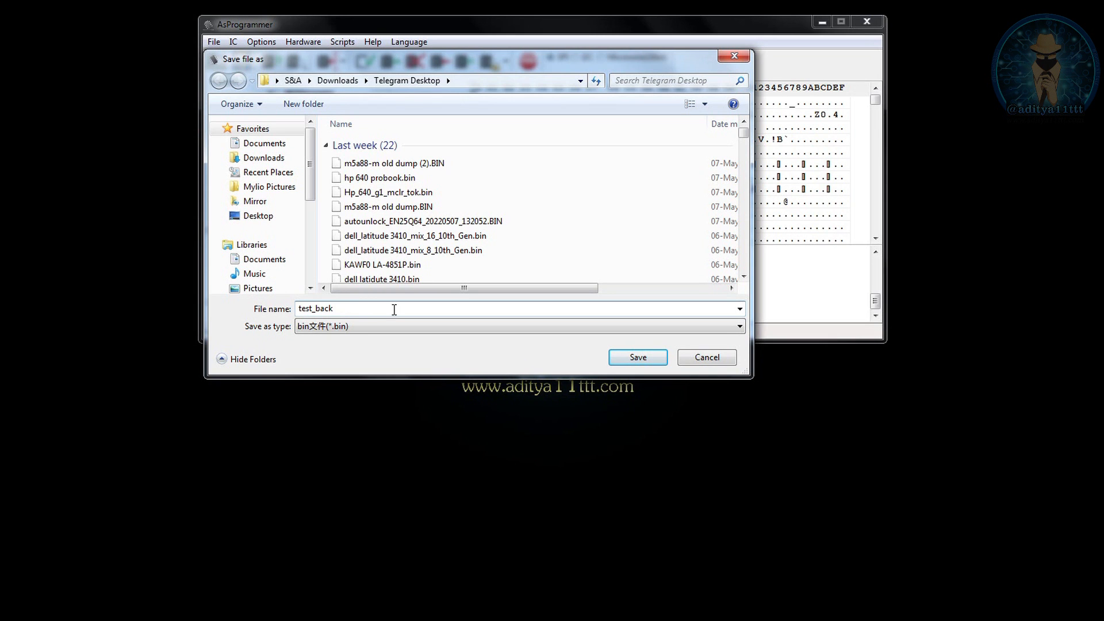
{"action": "left_click", "coordinate": [636, 357]}
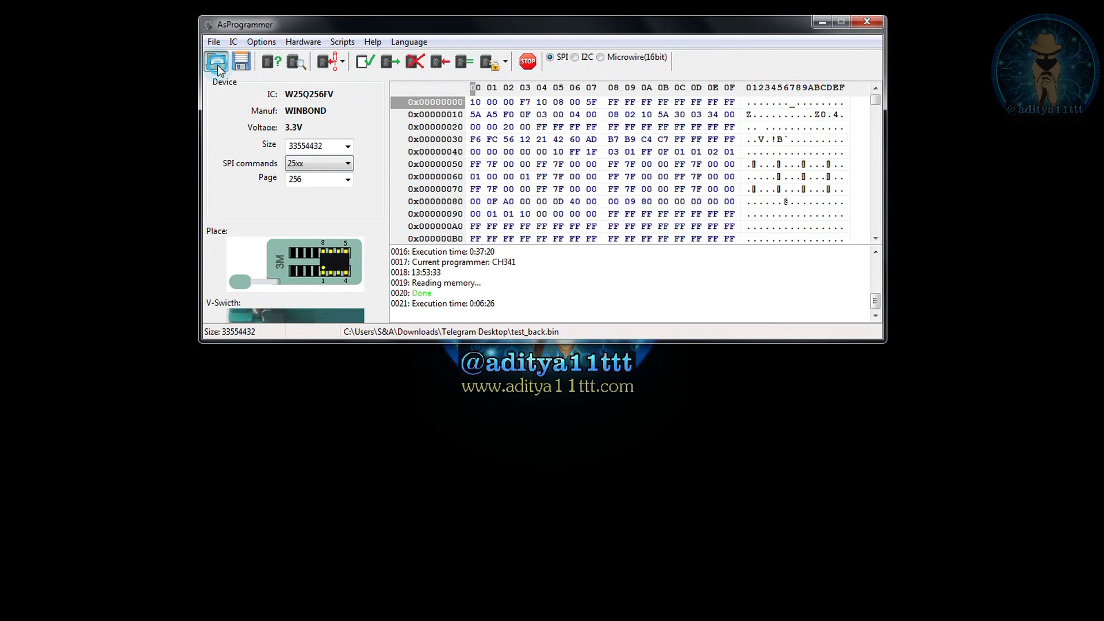
{"action": "left_click", "coordinate": [216, 60]}
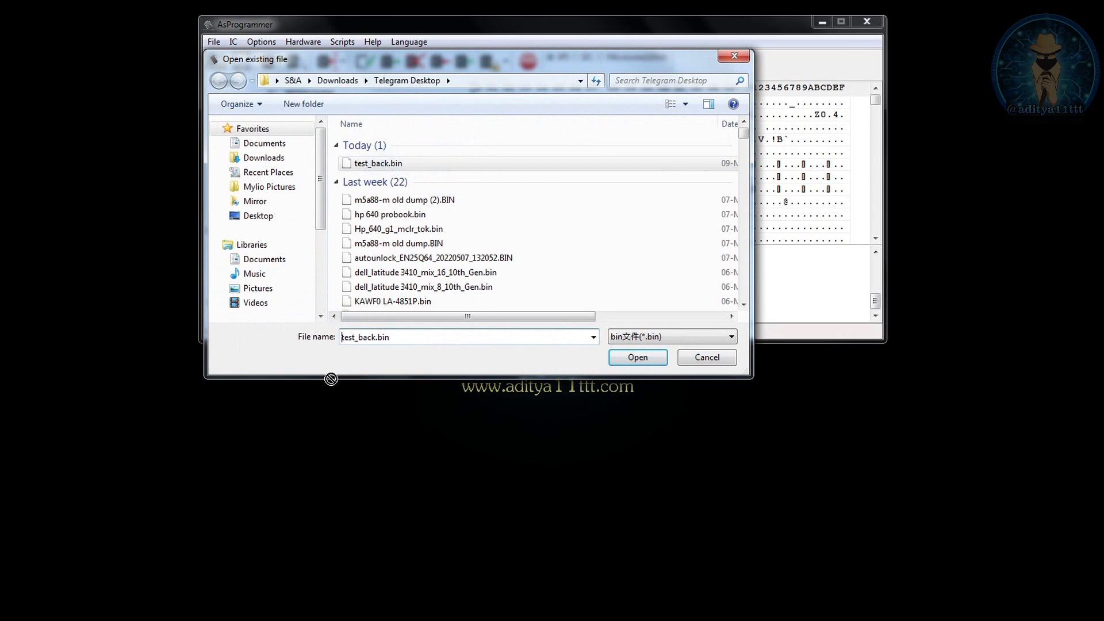
{"action": "left_click", "coordinate": [636, 357]}
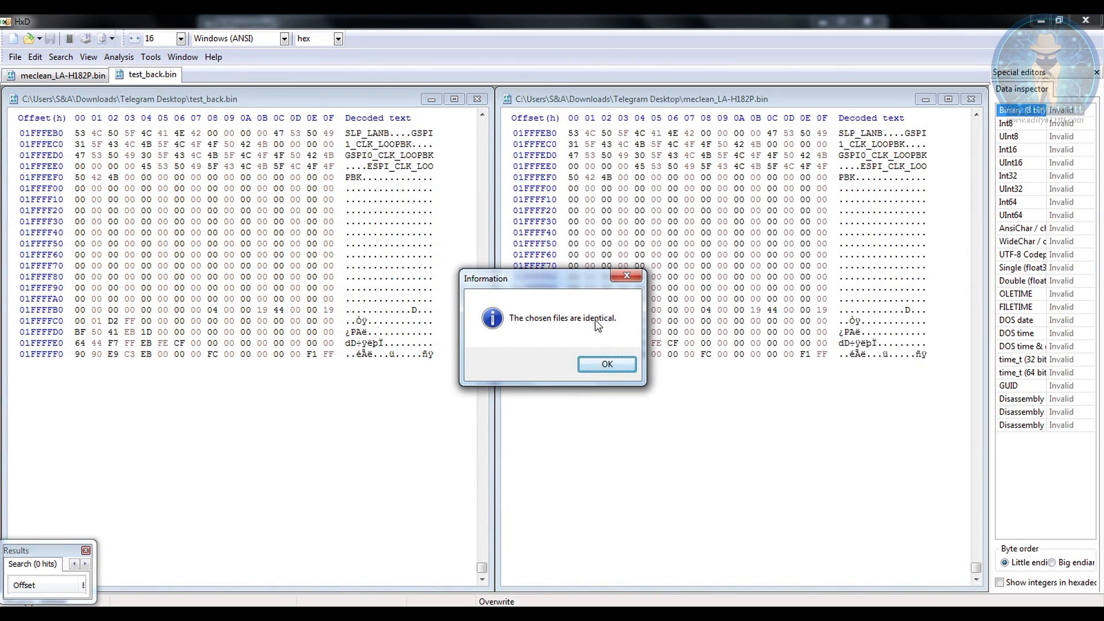
Dismiss HxD's 'The chosen files are identical' notice for test_back.bin and meclean_LA-H182P.bin
{"action": "left_click", "coordinate": [606, 364]}
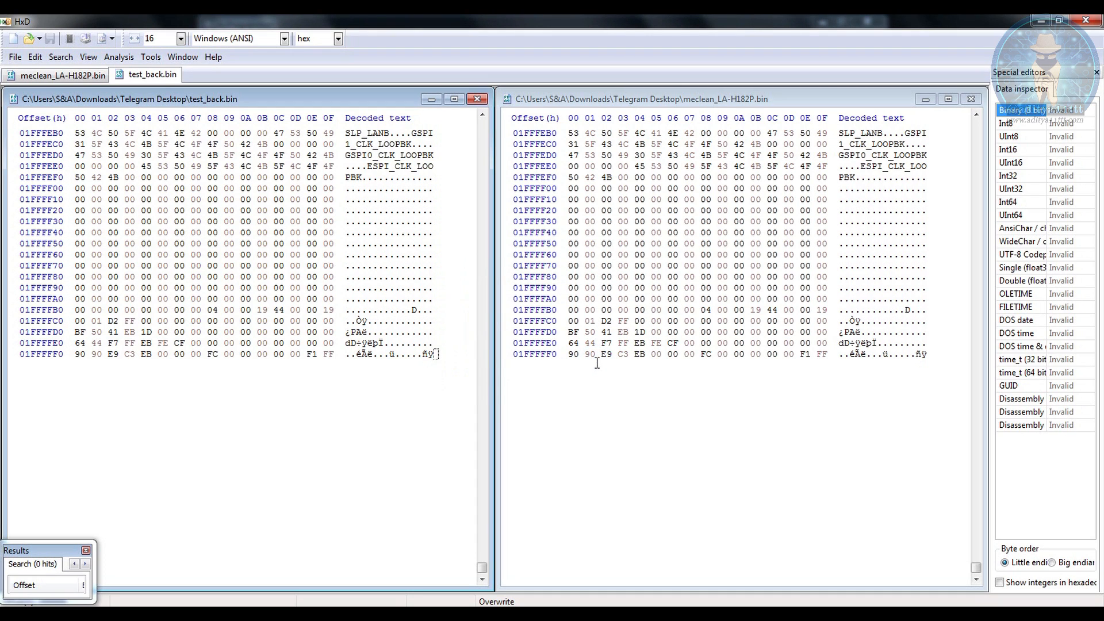